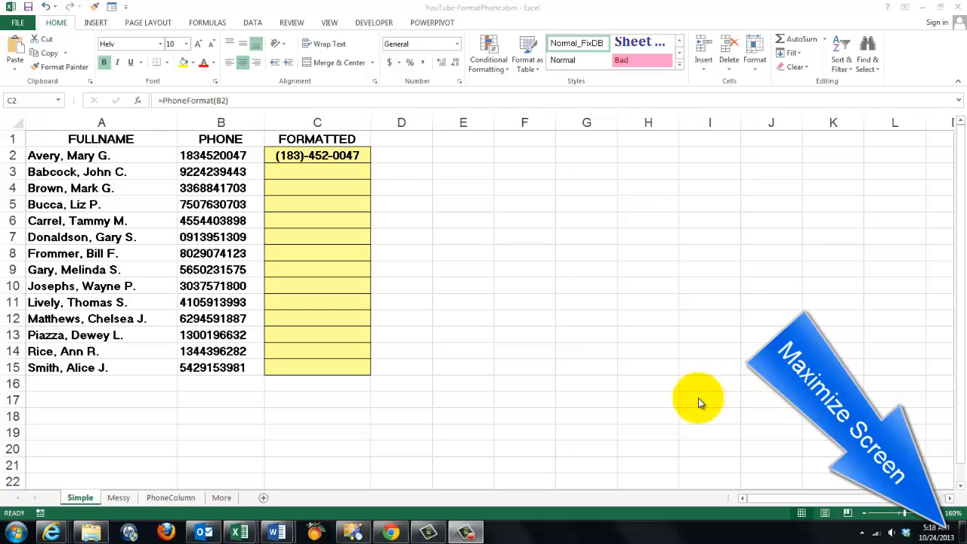
pyautogui.moveTo(468, 309)
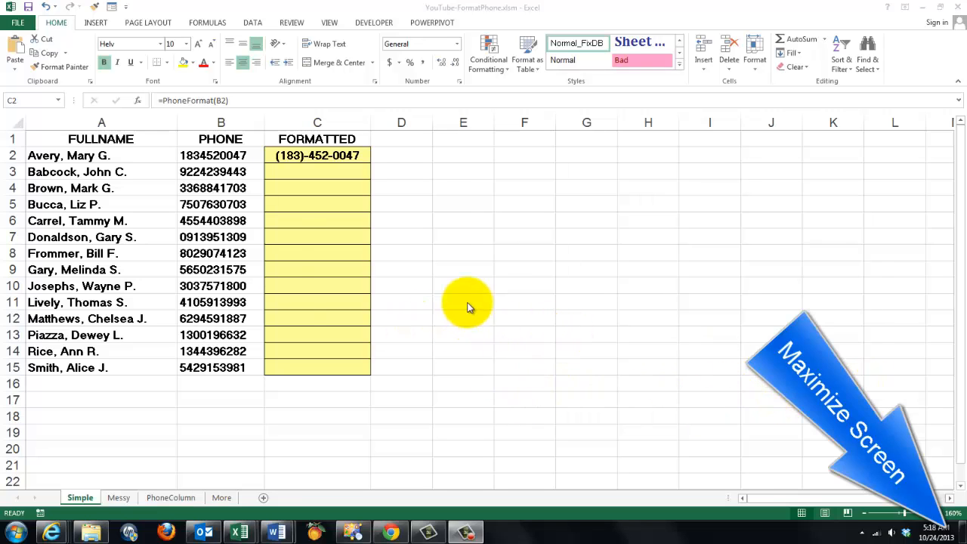
pyautogui.moveTo(204, 155)
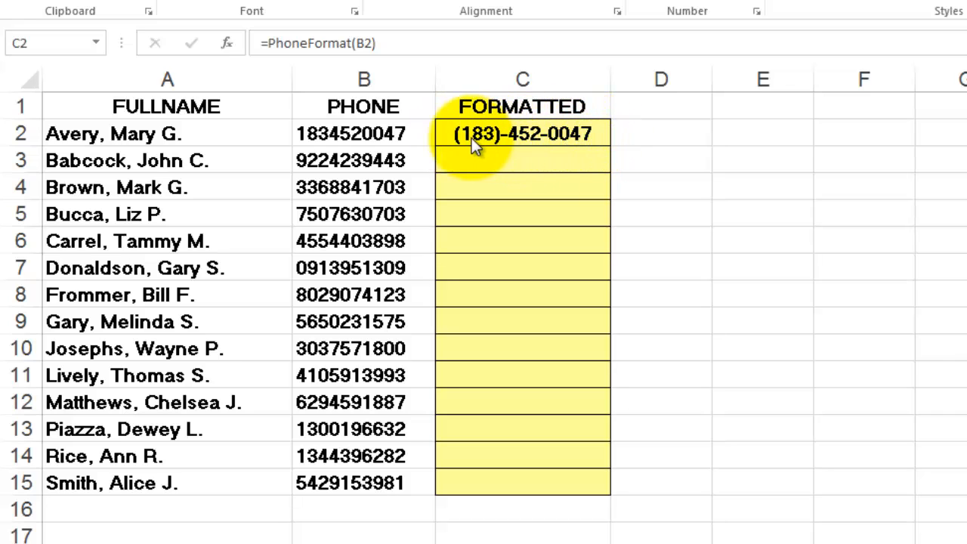
pyautogui.moveTo(523, 134)
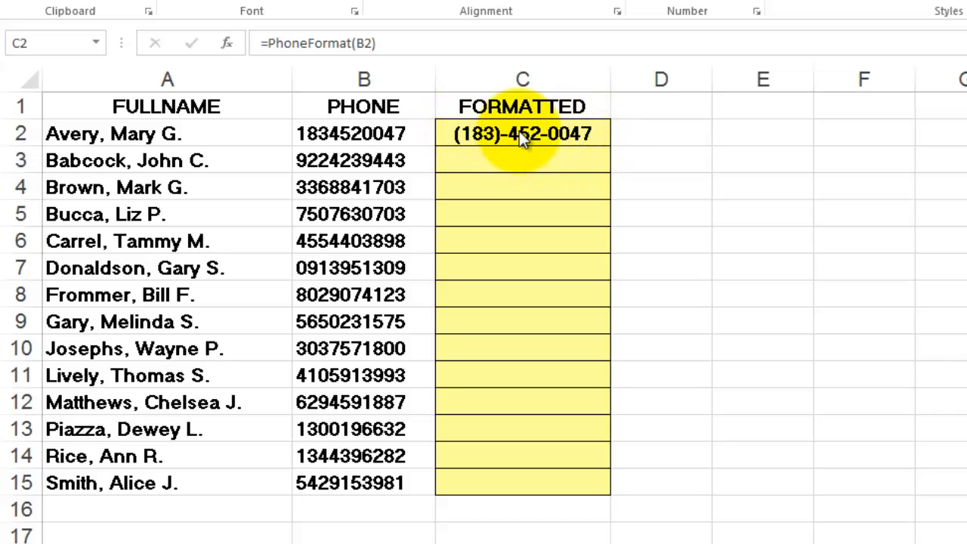
pyautogui.click(522, 134)
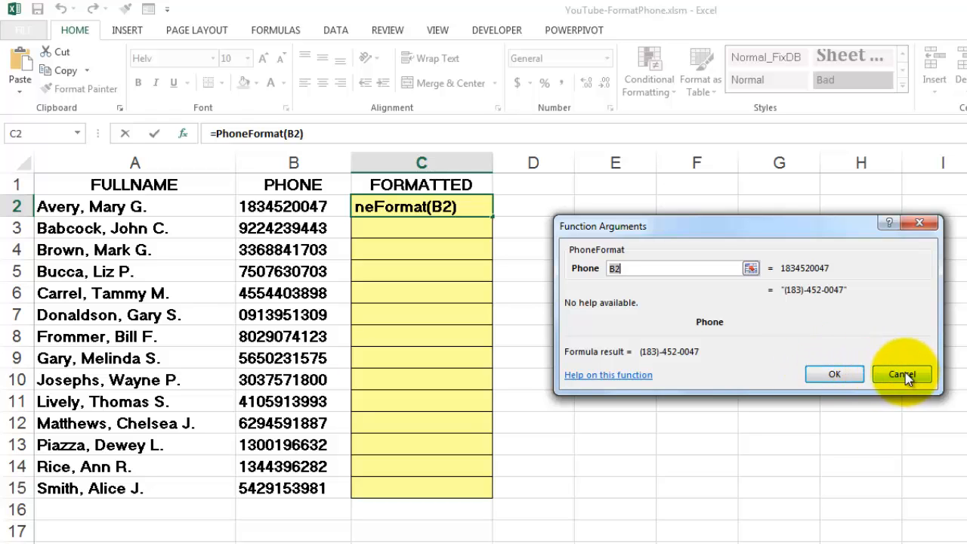
# Cancel the Function Arguments dialog without making changes.
pyautogui.click(834, 374)
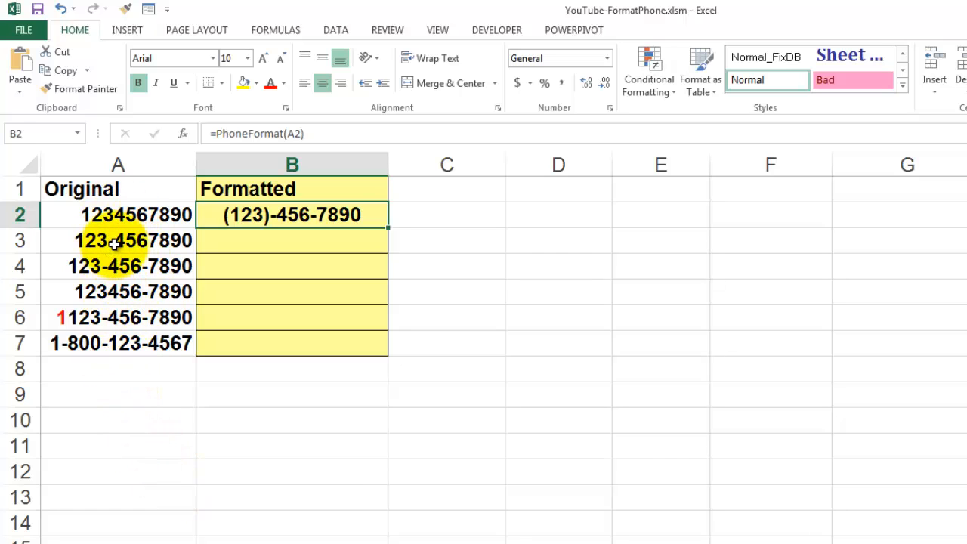
pyautogui.moveTo(55, 343)
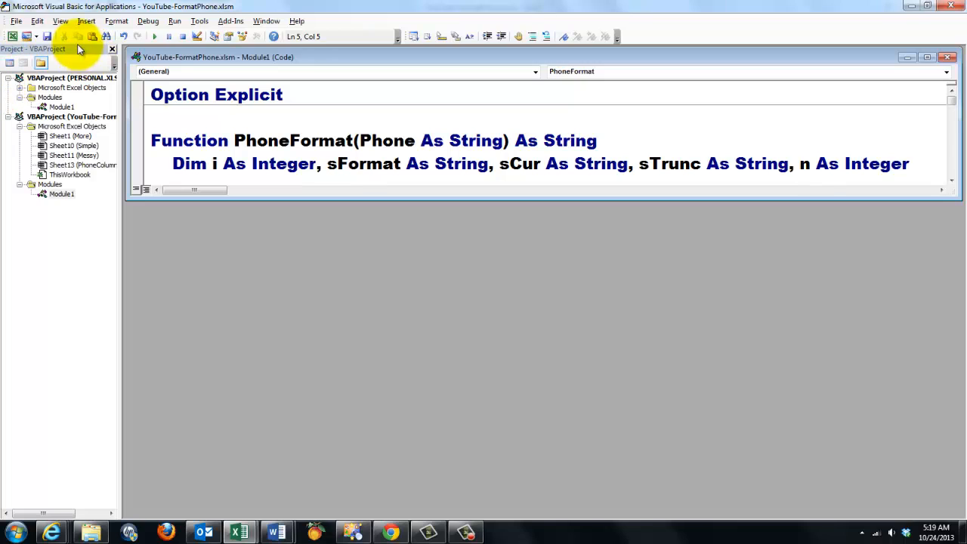
# Check the Insert > Module option and bring up Module1 with the PhoneFormat code.
pyautogui.click(85, 20)
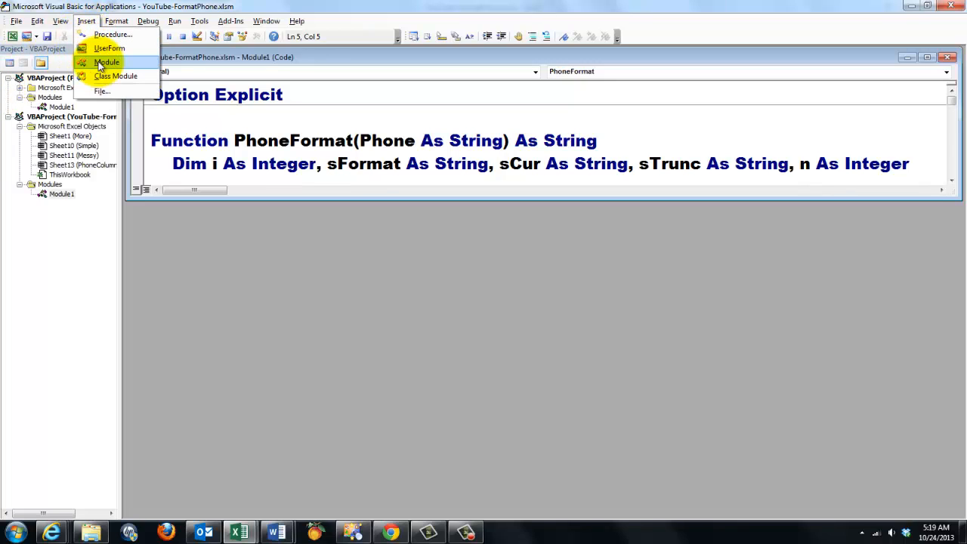
pyautogui.click(106, 62)
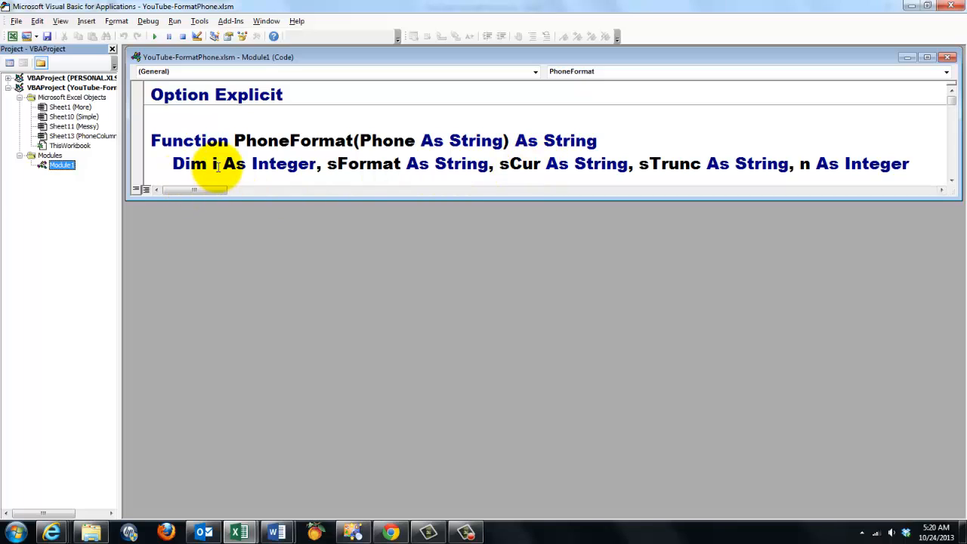
pyautogui.moveTo(545, 186)
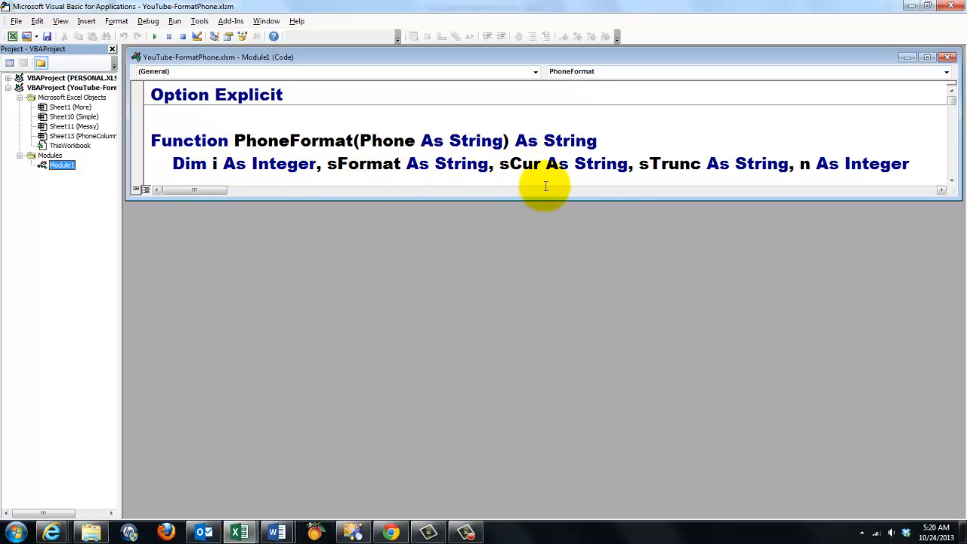
pyautogui.moveTo(785, 166)
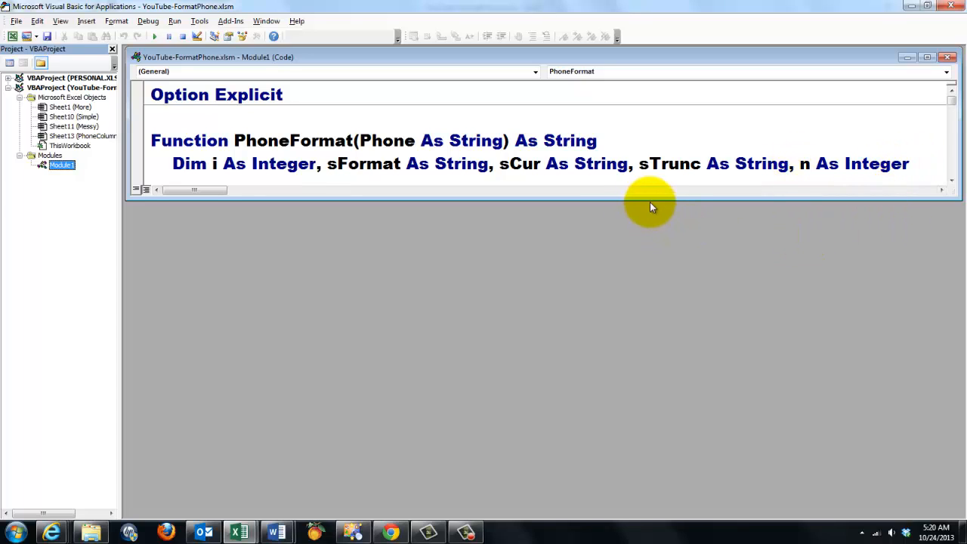
# Add 'sTrunc = Phone' below the Dim line, highlighting the Phone parameter and sTrunc.
pyautogui.write('sTrunc = Phone')
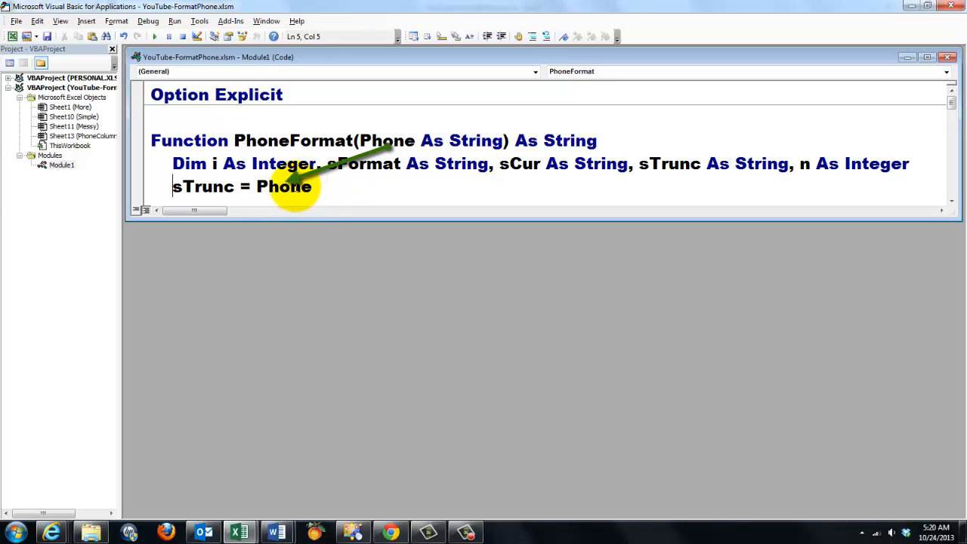
pyautogui.moveTo(370, 151)
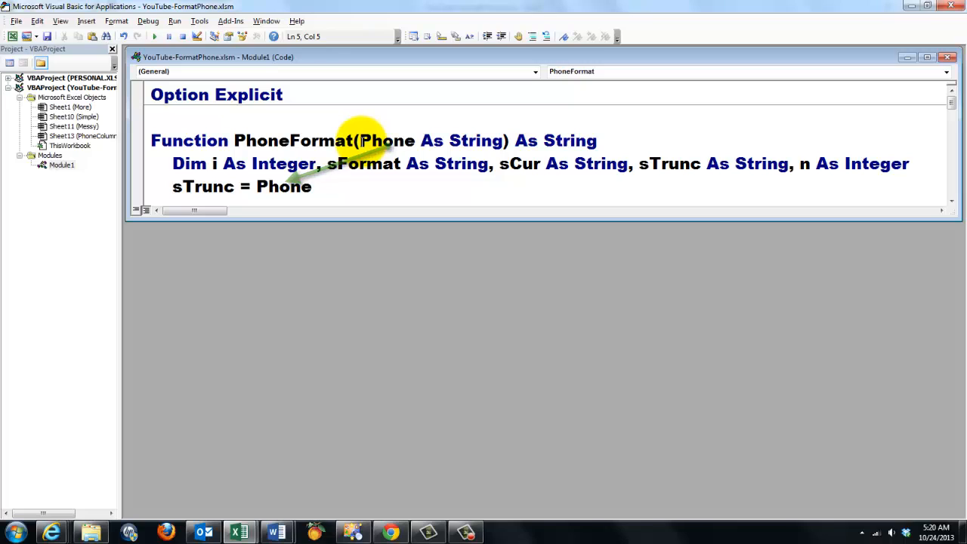
pyautogui.moveTo(359, 140); pyautogui.dragTo(502, 140)
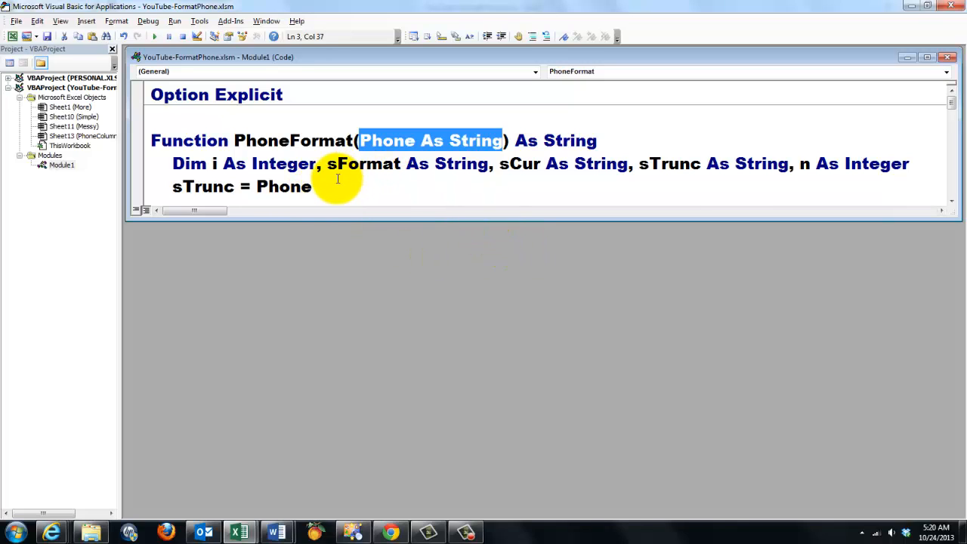
pyautogui.click(310, 187)
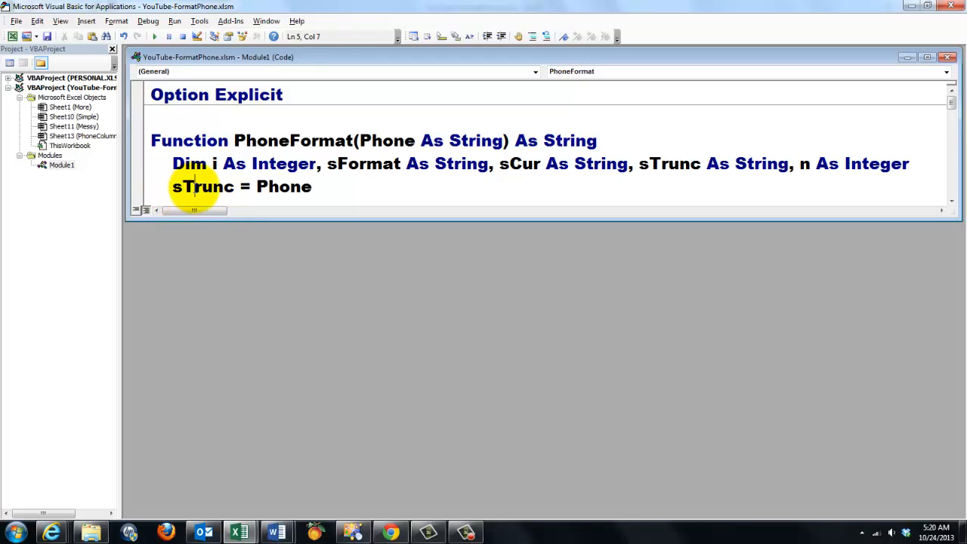
pyautogui.doubleClick(202, 187)
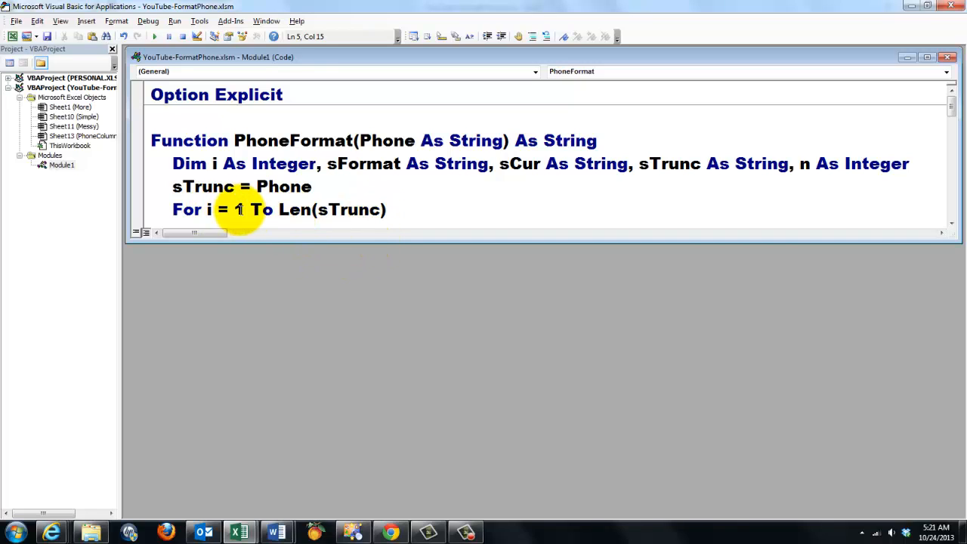
pyautogui.moveTo(427, 238)
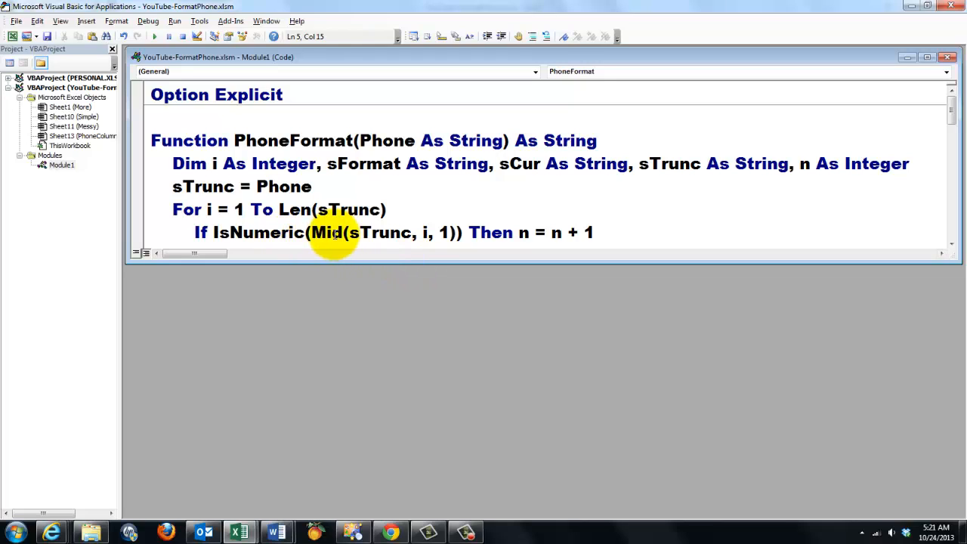
pyautogui.moveTo(385, 233)
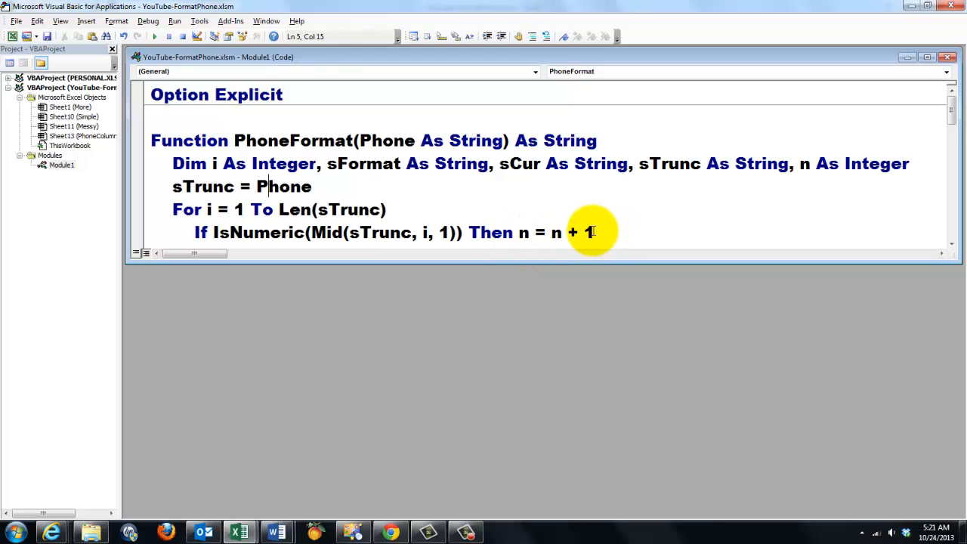
pyautogui.moveTo(565, 263)
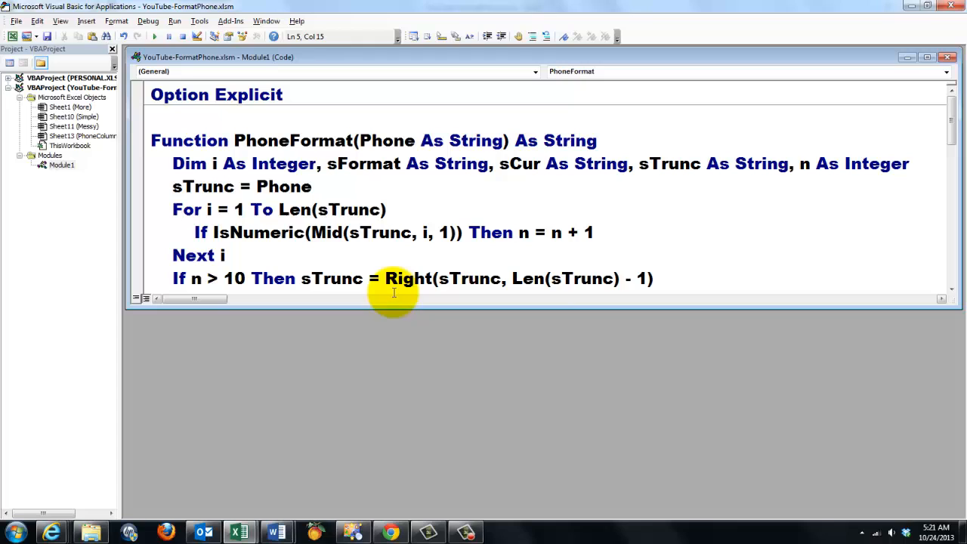
pyautogui.moveTo(461, 278)
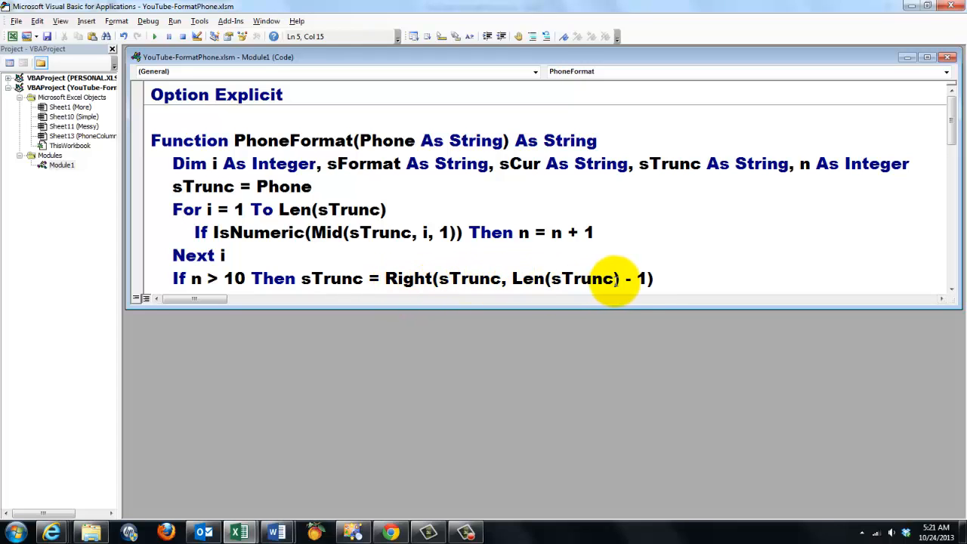
pyautogui.moveTo(589, 309)
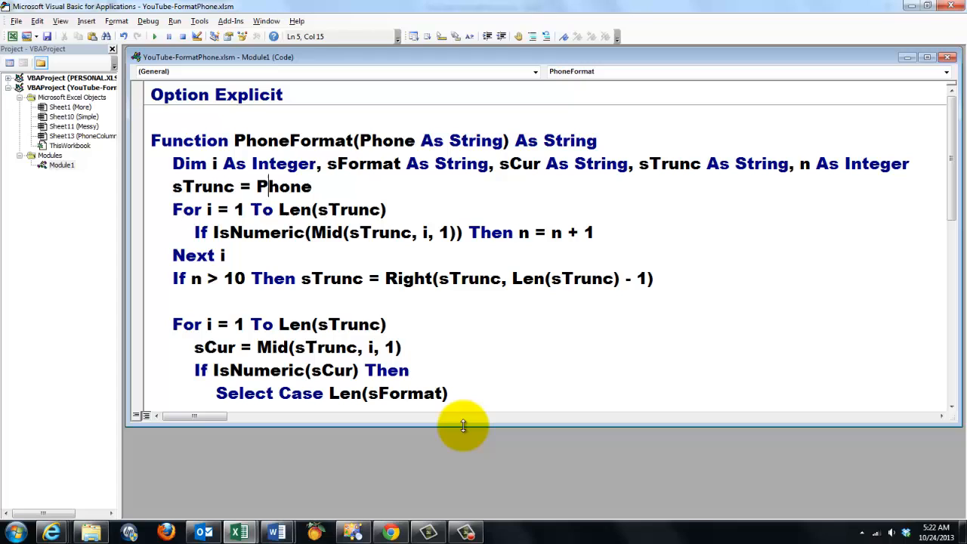
pyautogui.moveTo(408, 393)
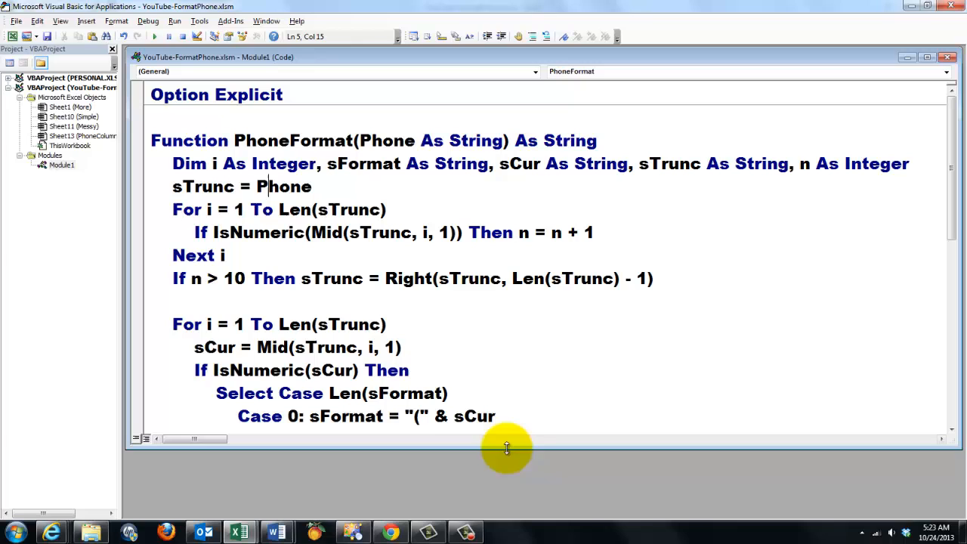
pyautogui.moveTo(532, 446)
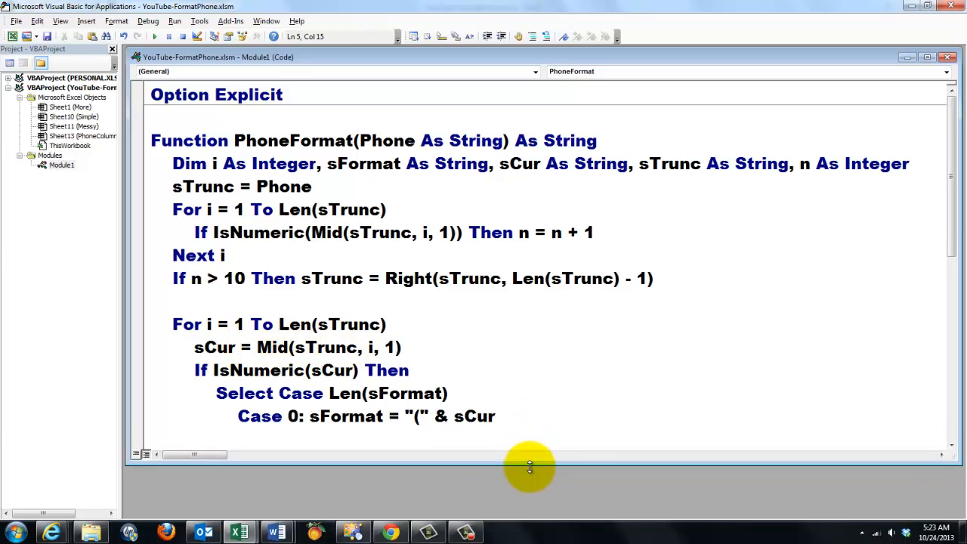
# Add the Case 3 ')-' and Case 8 '.' lines, then scroll down to the sFormat return.
pyautogui.write('Case 3: sFormat = sFormat & sCur & ")-"')
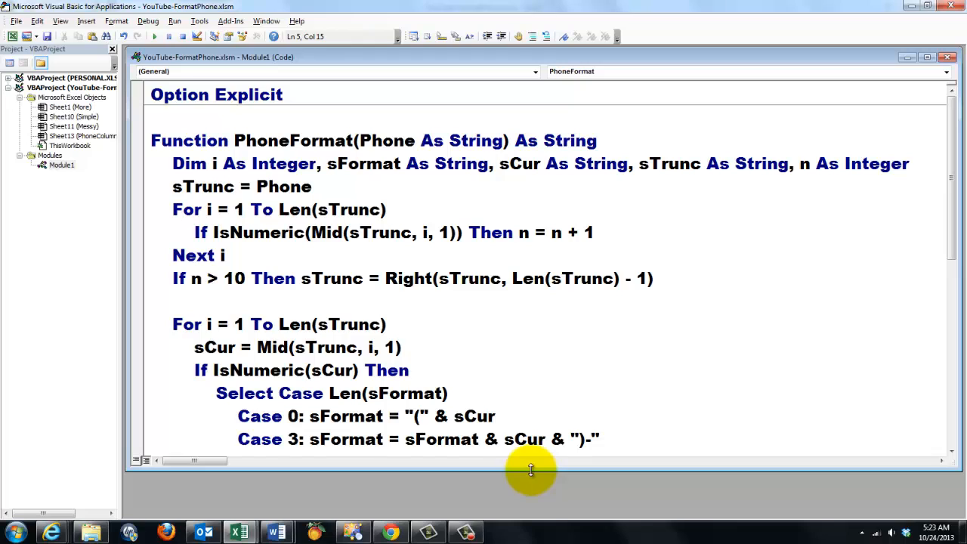
pyautogui.moveTo(520, 442)
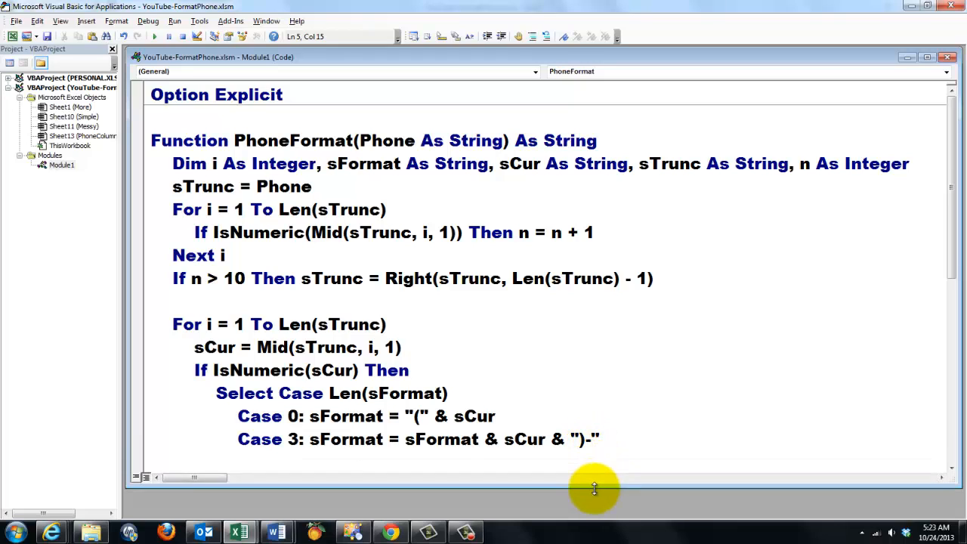
pyautogui.write('Case 8: sFormat = sFormat & sCur & "."')
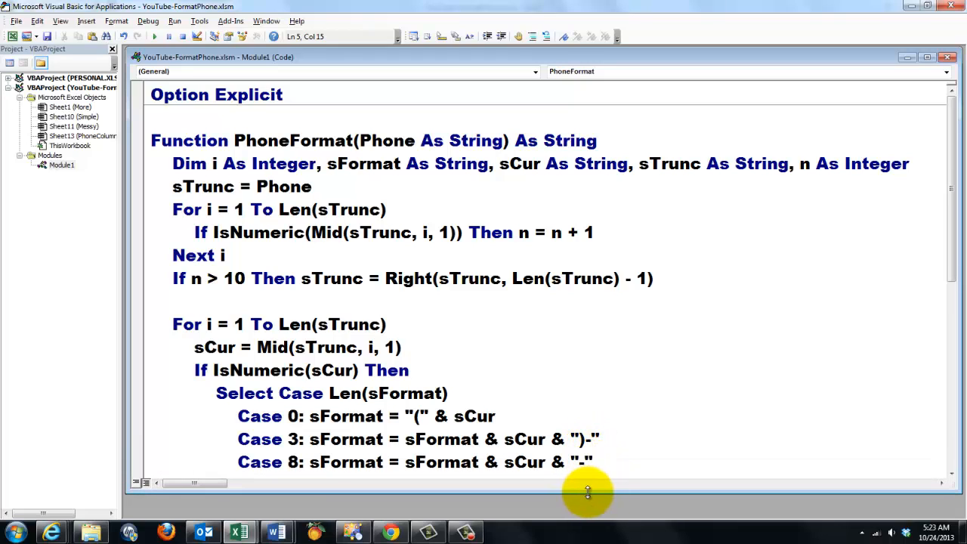
pyautogui.click(261, 186)
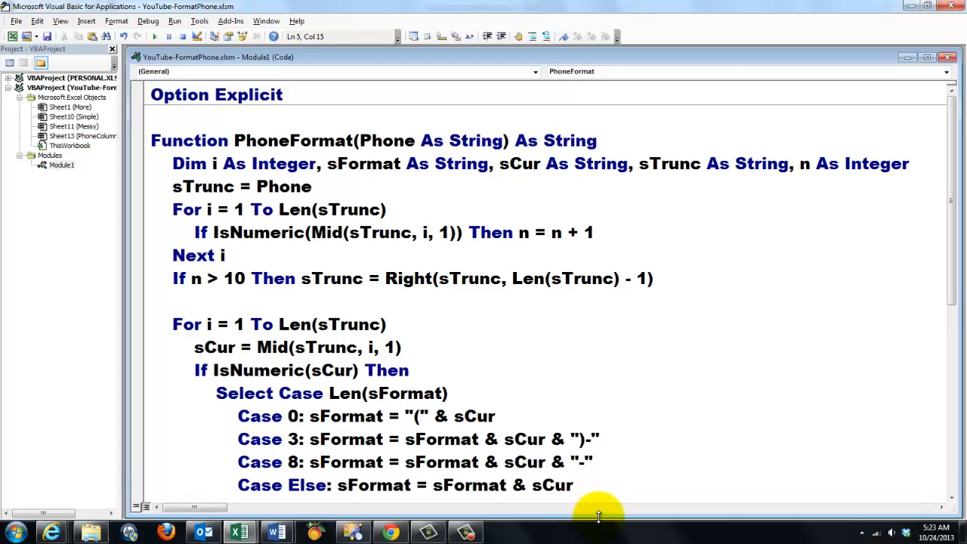
pyautogui.moveTo(548, 484)
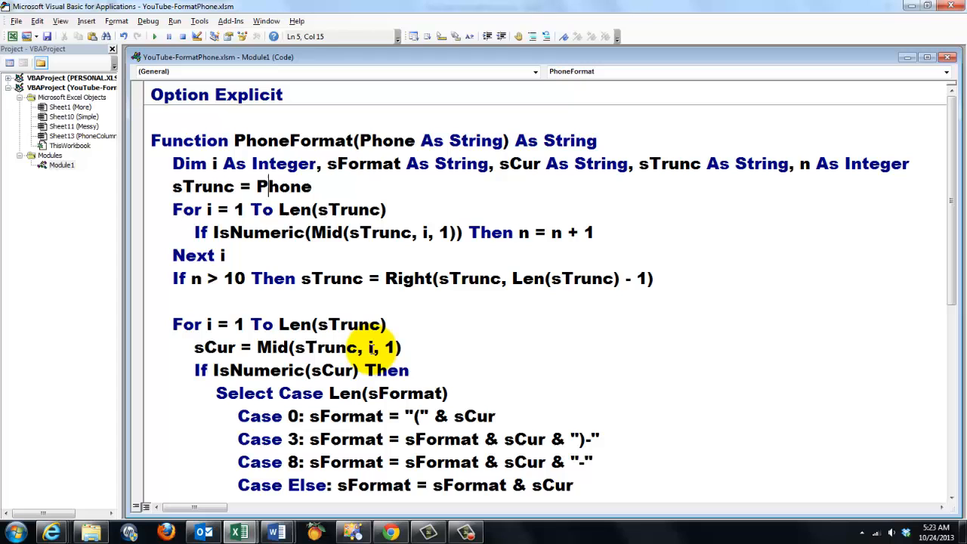
pyautogui.moveTo(947, 293)
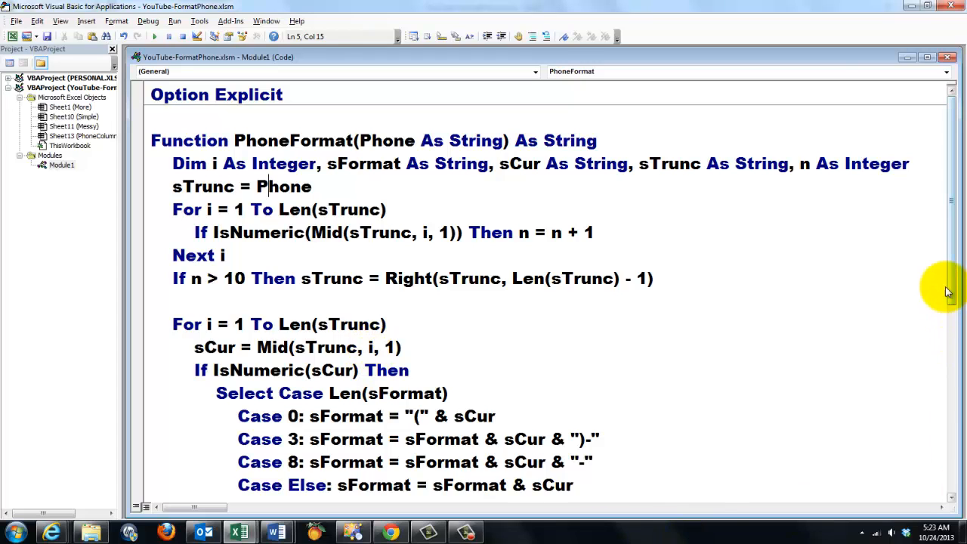
pyautogui.scroll(-3)
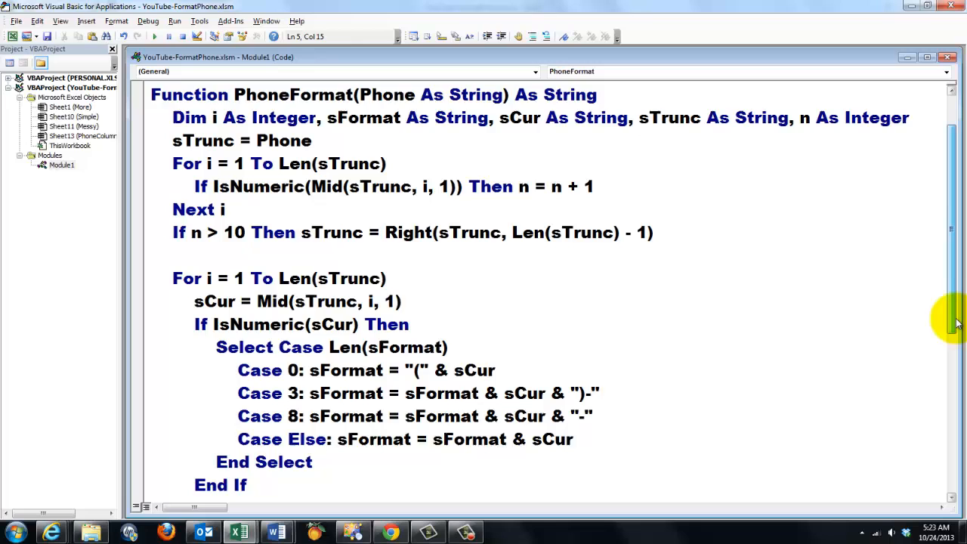
pyautogui.scroll(-3)
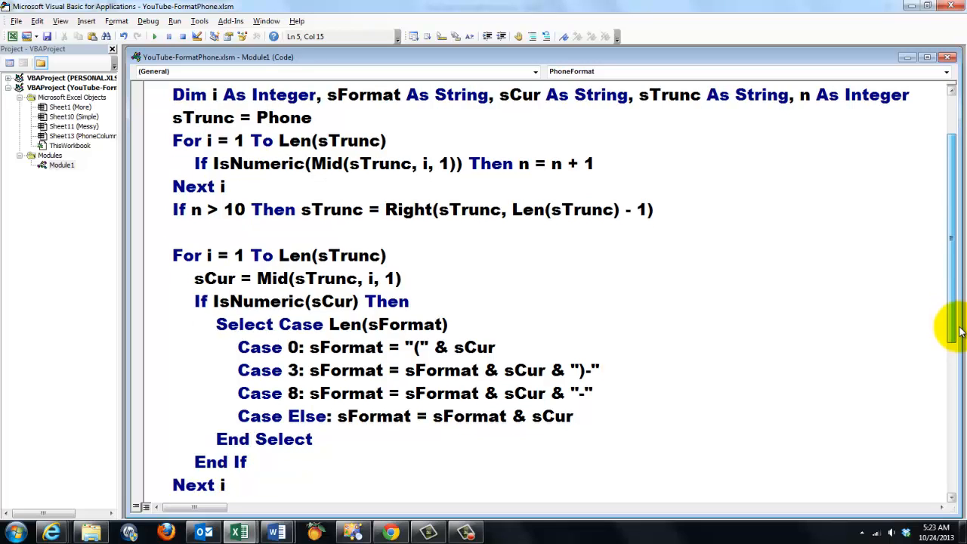
pyautogui.scroll(-3)
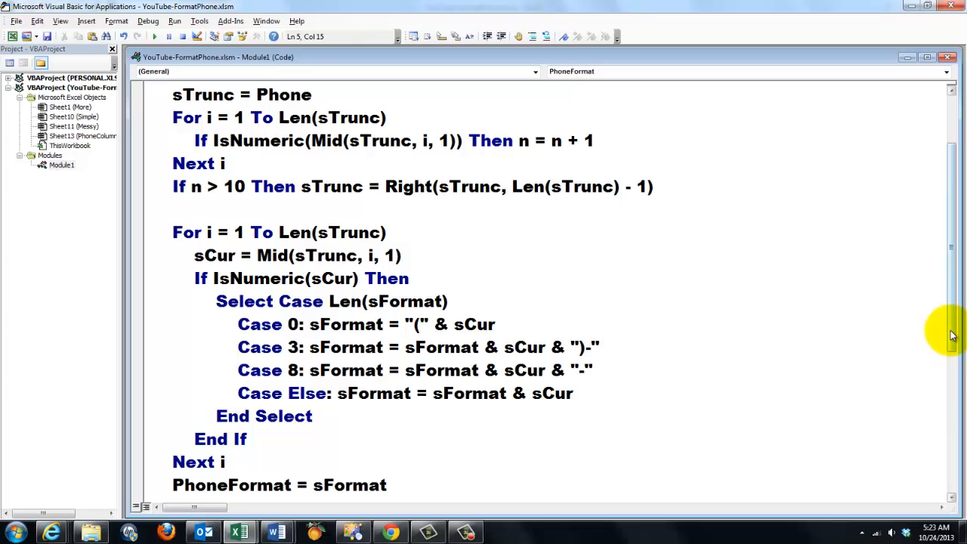
pyautogui.scroll(-3)
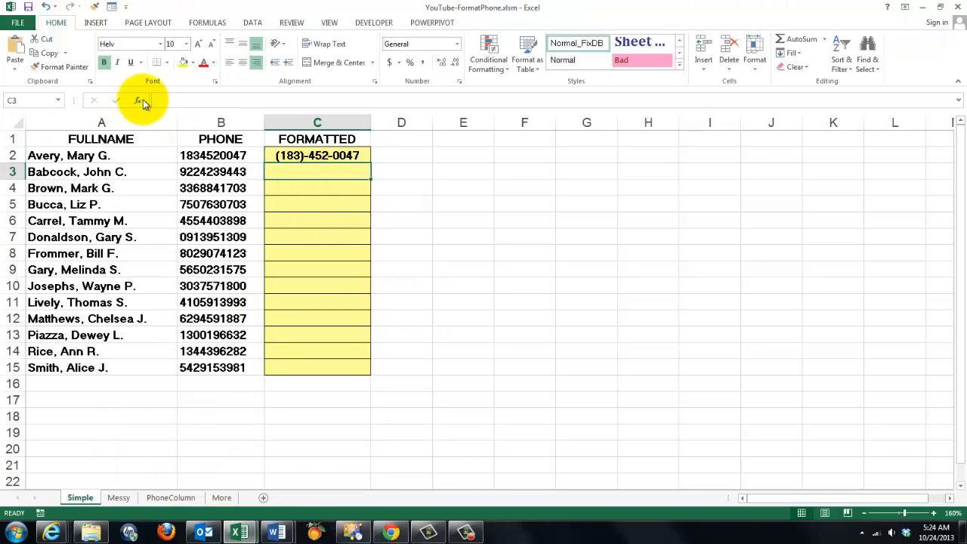
# Insert =PhoneFormat(B3) into C3, then fill C2:C3 down the Formatted column.
pyautogui.click(136, 100)
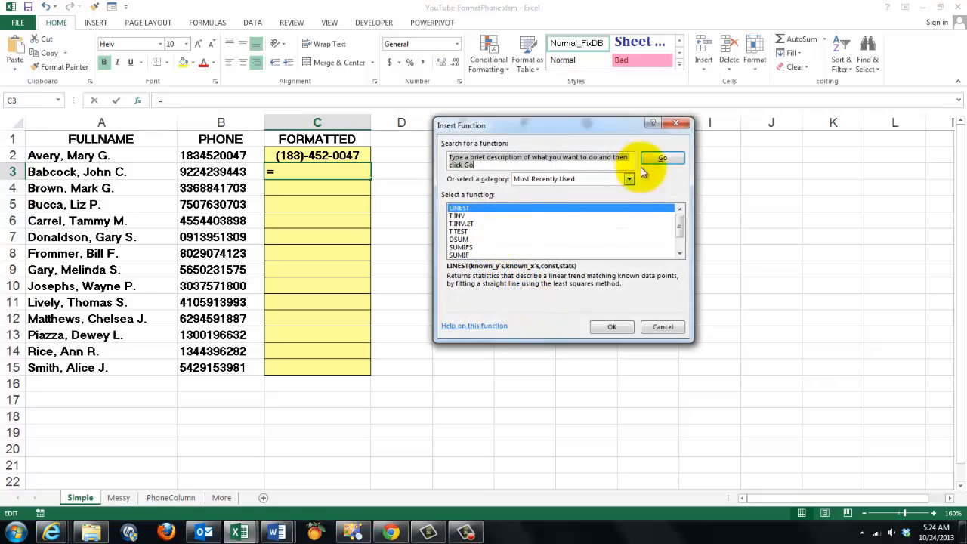
pyautogui.click(627, 179)
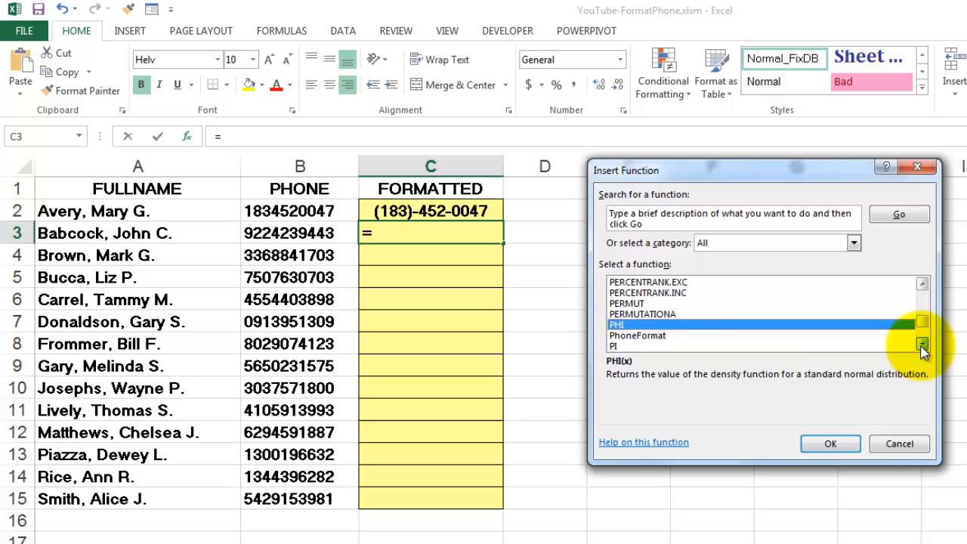
pyautogui.click(636, 336)
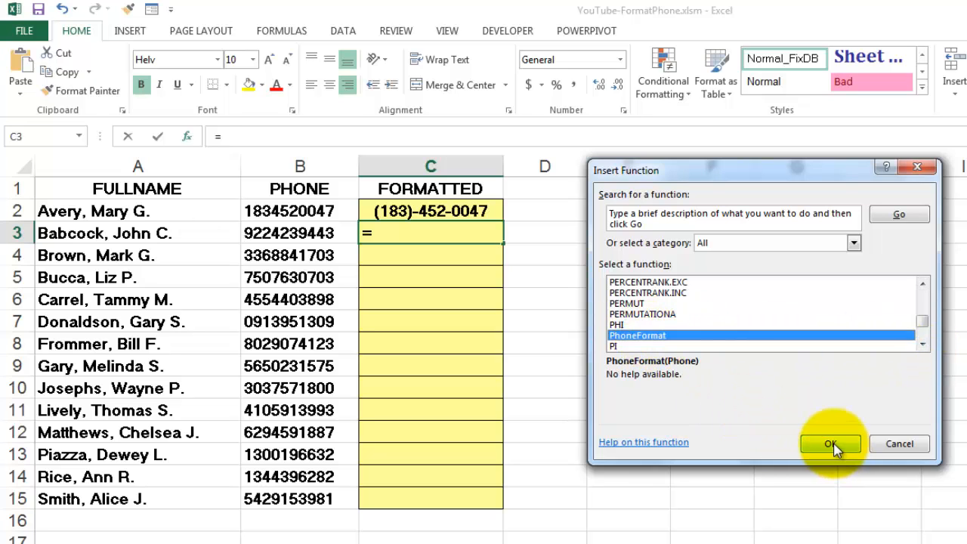
pyautogui.click(830, 444)
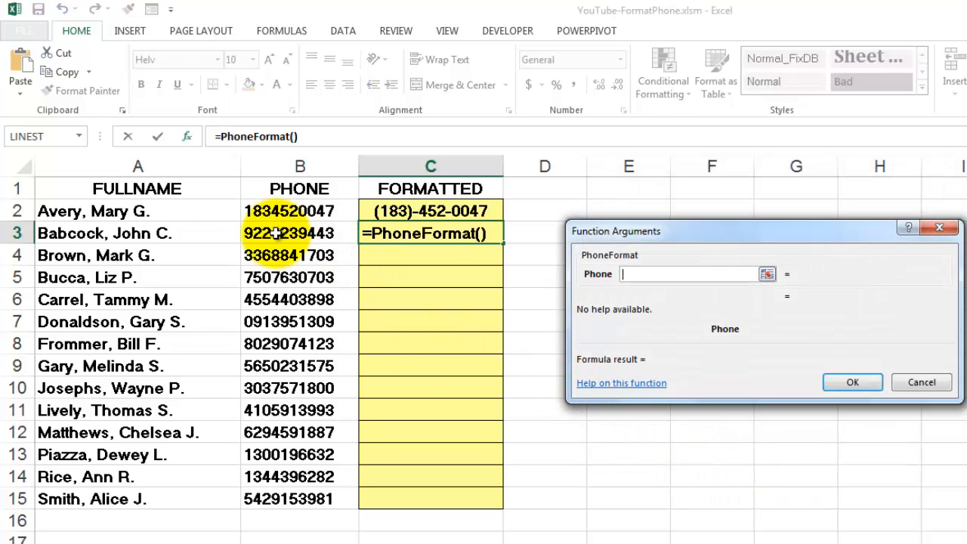
pyautogui.click(300, 233)
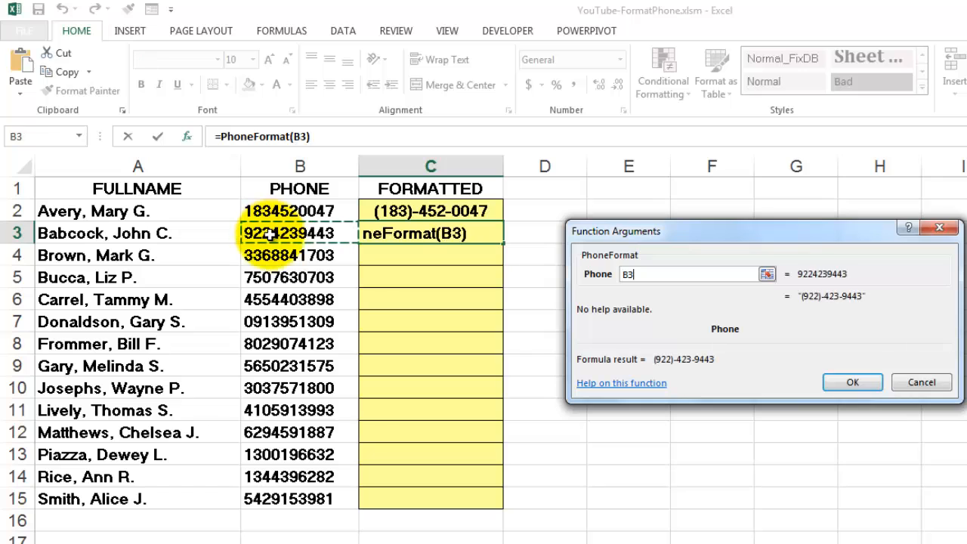
pyautogui.moveTo(866, 413)
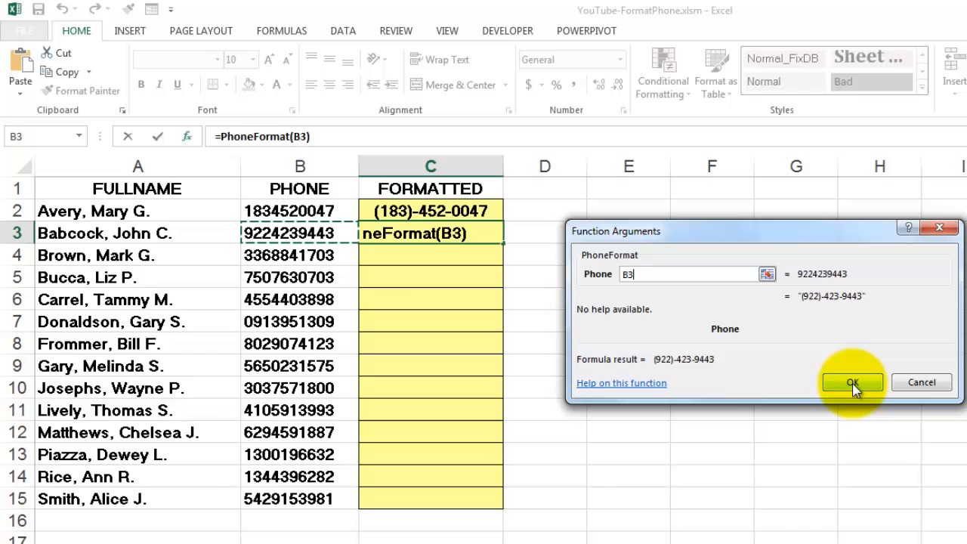
pyautogui.click(852, 382)
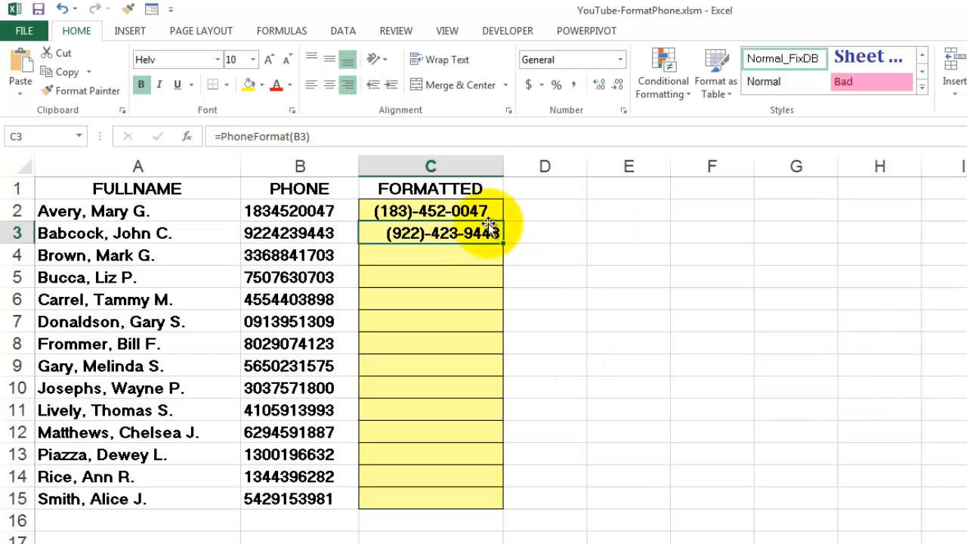
pyautogui.click(430, 210)
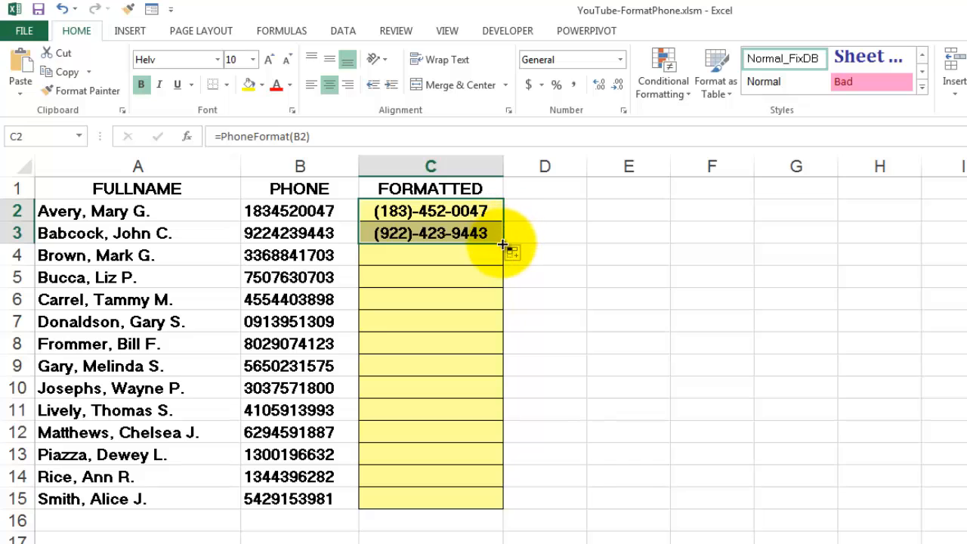
pyautogui.moveTo(503, 240); pyautogui.dragTo(502, 506)
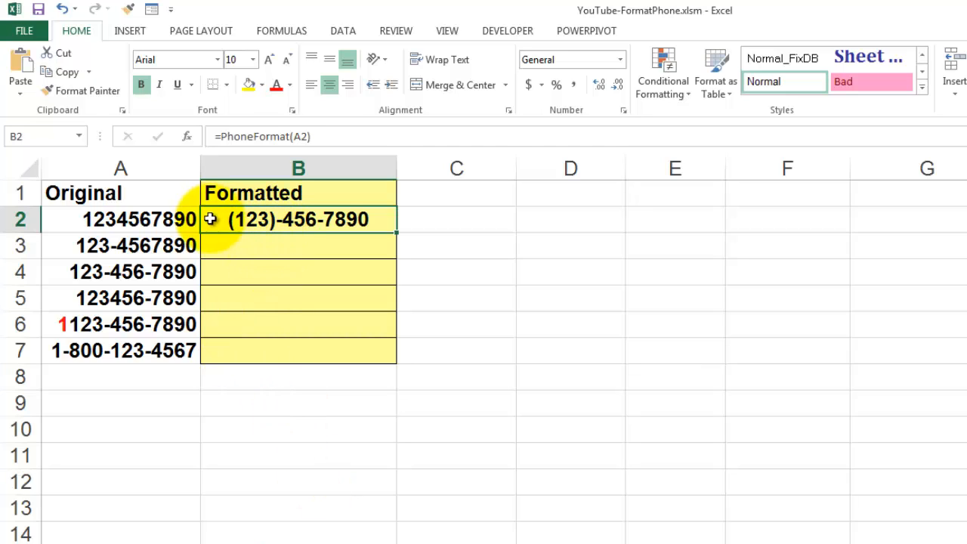
pyautogui.moveTo(397, 234)
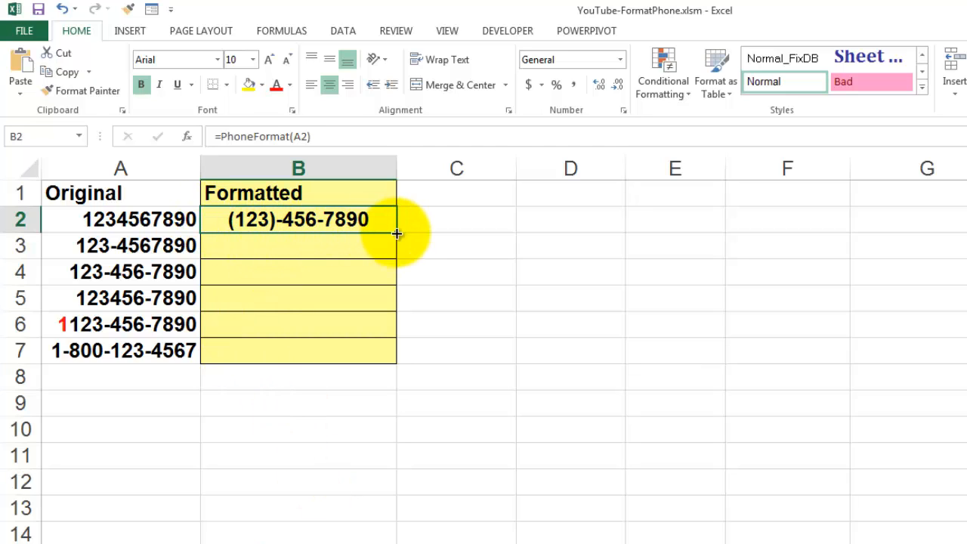
# Fill B2's PhoneFormat formula down to B7 on the messy numbers sheet.
pyautogui.moveTo(396, 230); pyautogui.dragTo(396, 351)
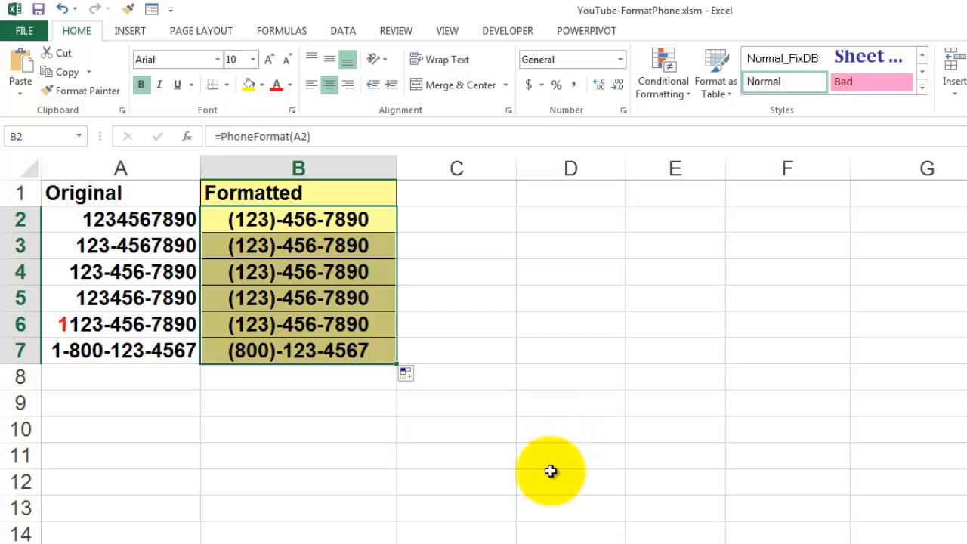
pyautogui.moveTo(57, 350)
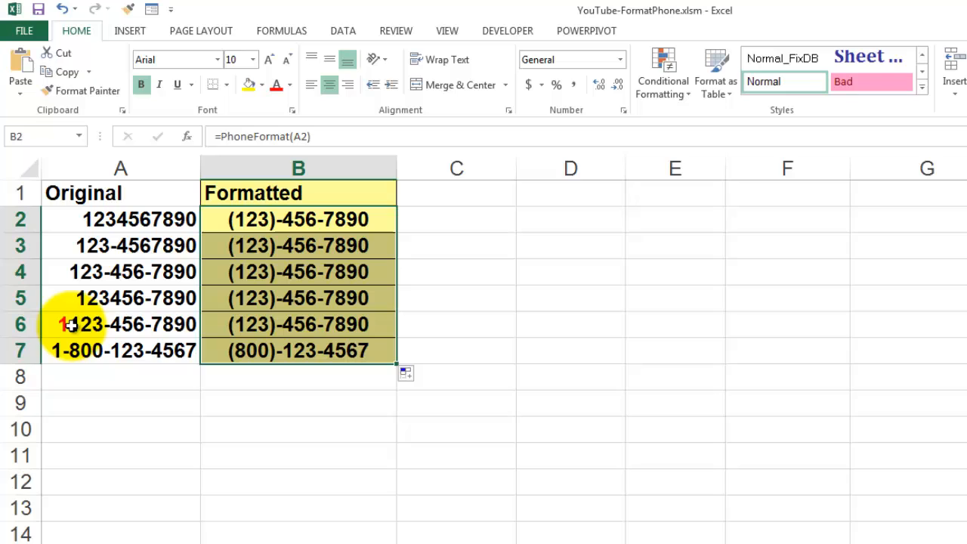
pyautogui.moveTo(160, 404)
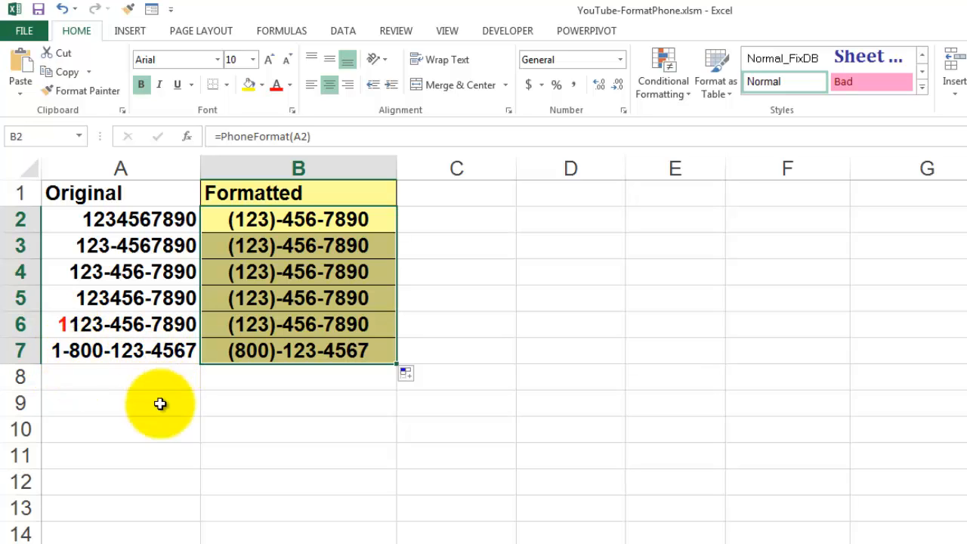
pyautogui.moveTo(163, 410)
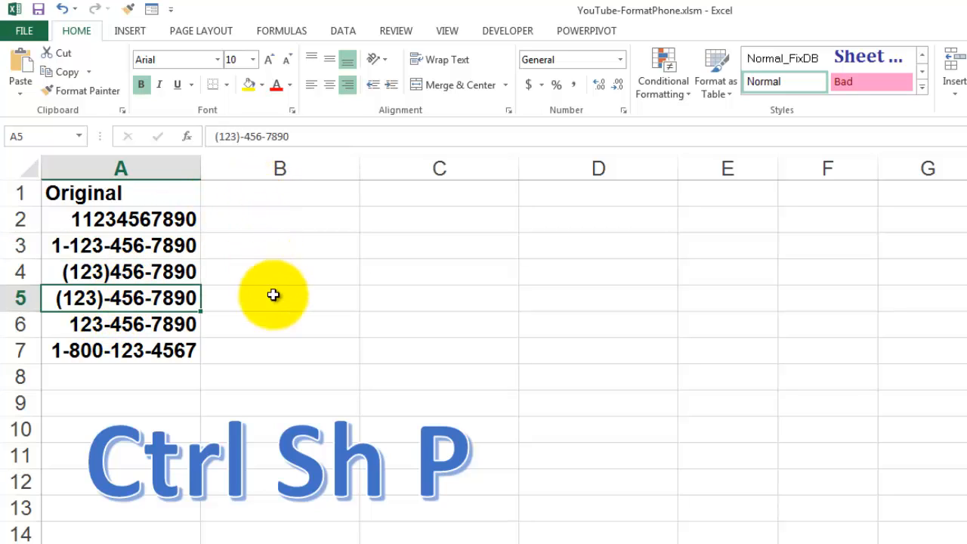
pyautogui.moveTo(269, 338)
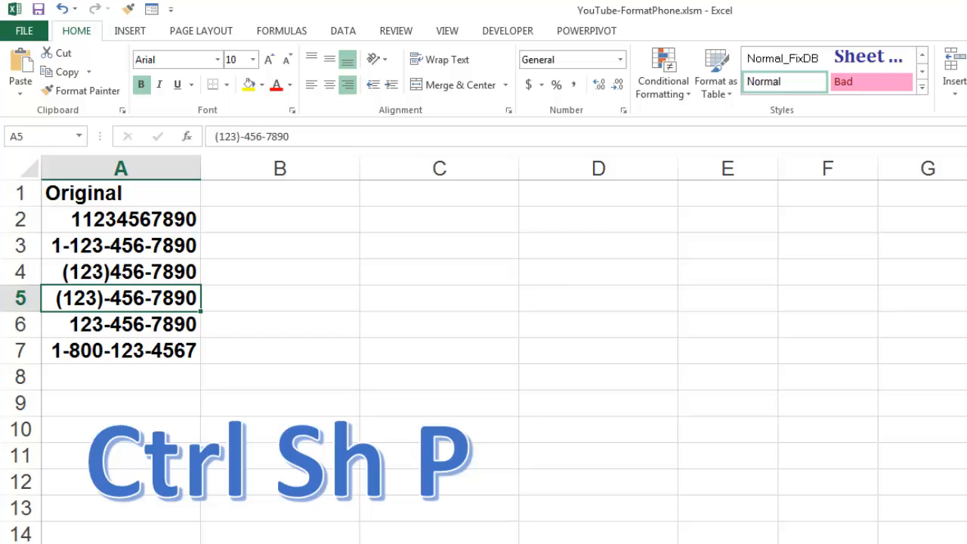
# Switch to the VBA editor with Alt+F11 to view the PhoneColumn macro.
pyautogui.press('alt')
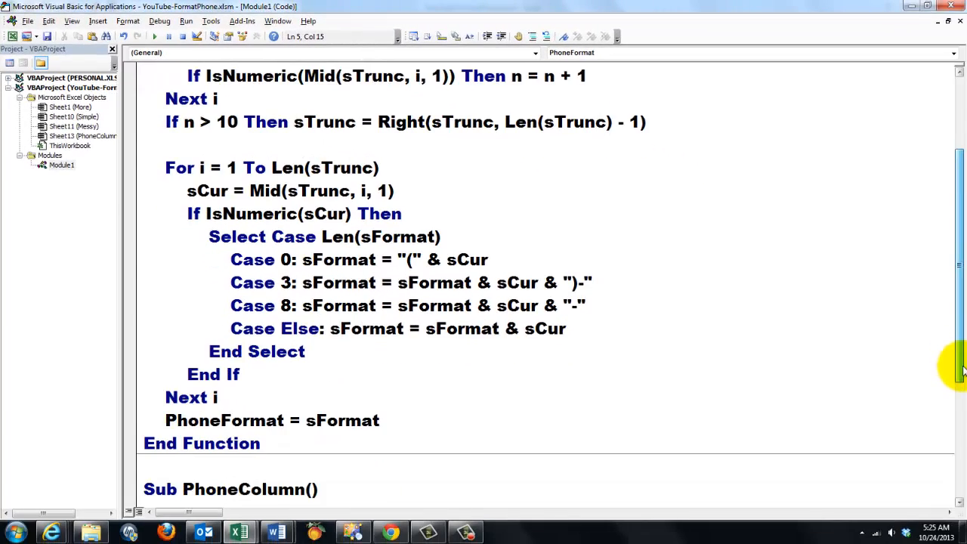
pyautogui.scroll(-3)
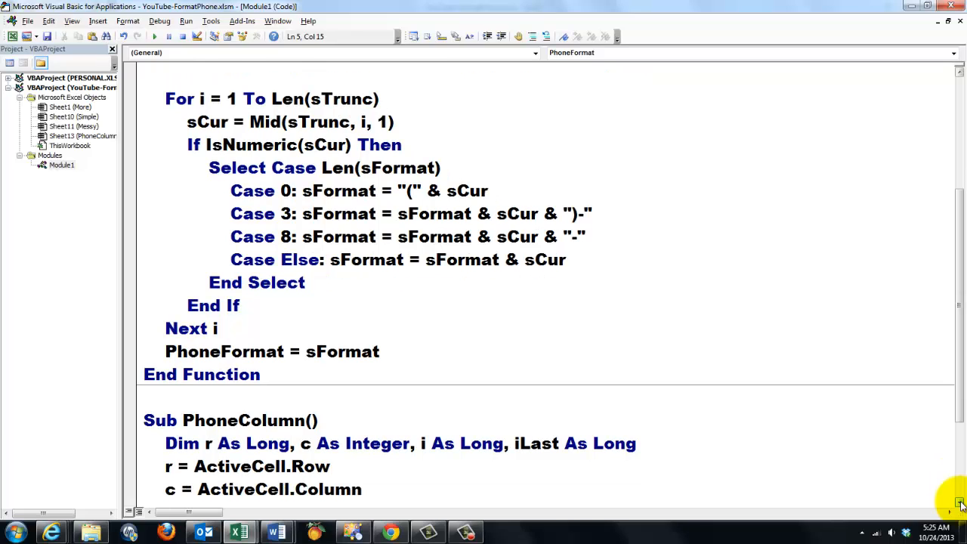
pyautogui.scroll(-3)
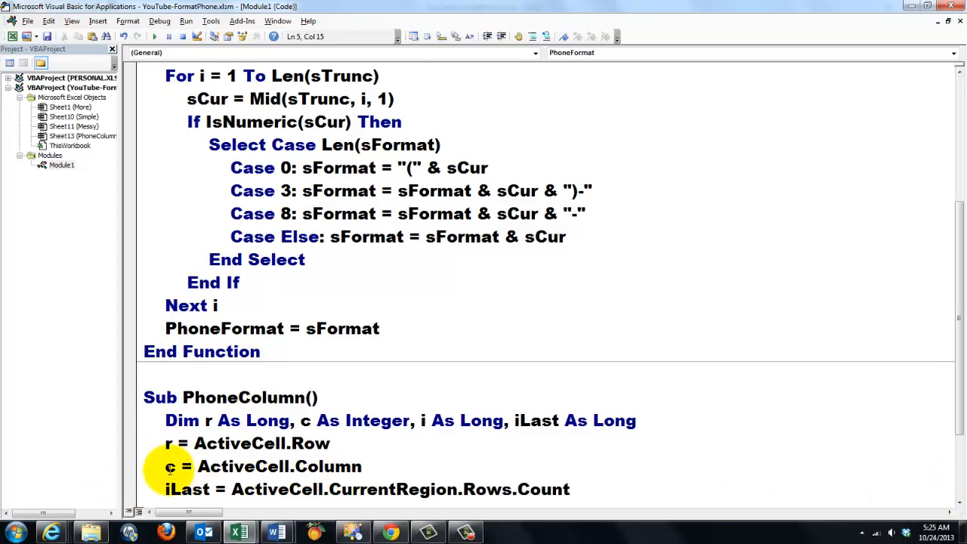
pyautogui.moveTo(482, 459)
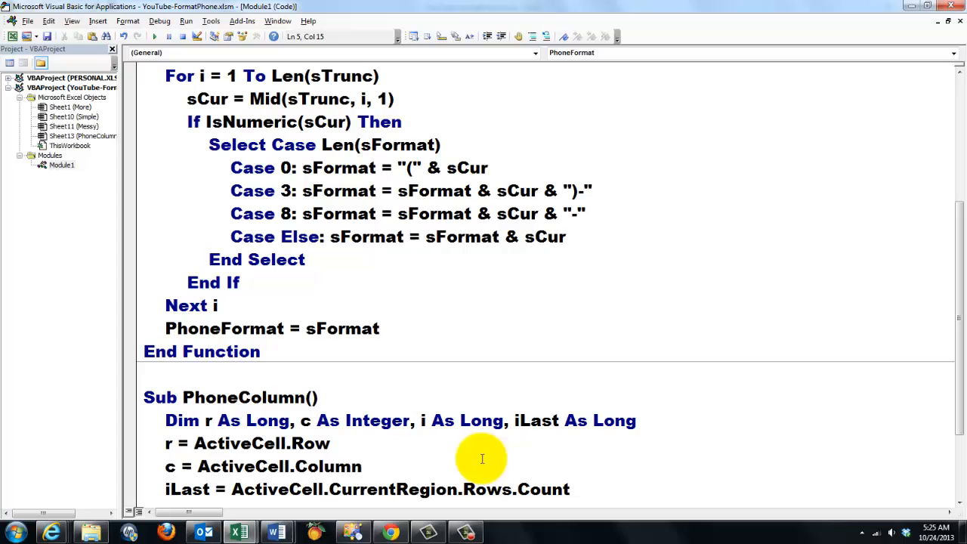
pyautogui.moveTo(527, 526)
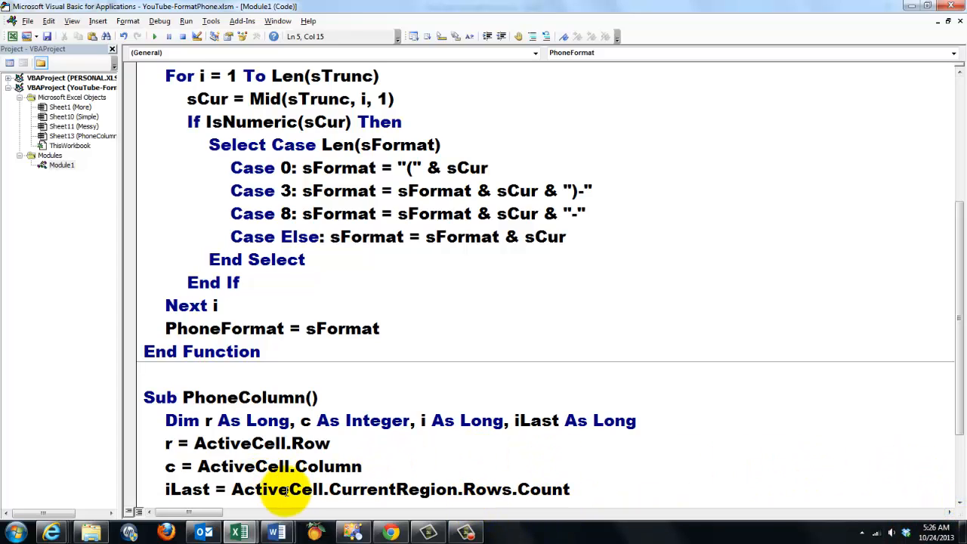
pyautogui.doubleClick(392, 489)
pyautogui.write('ActiveCell.Offset(0, 1).EntireColumn.Insert')
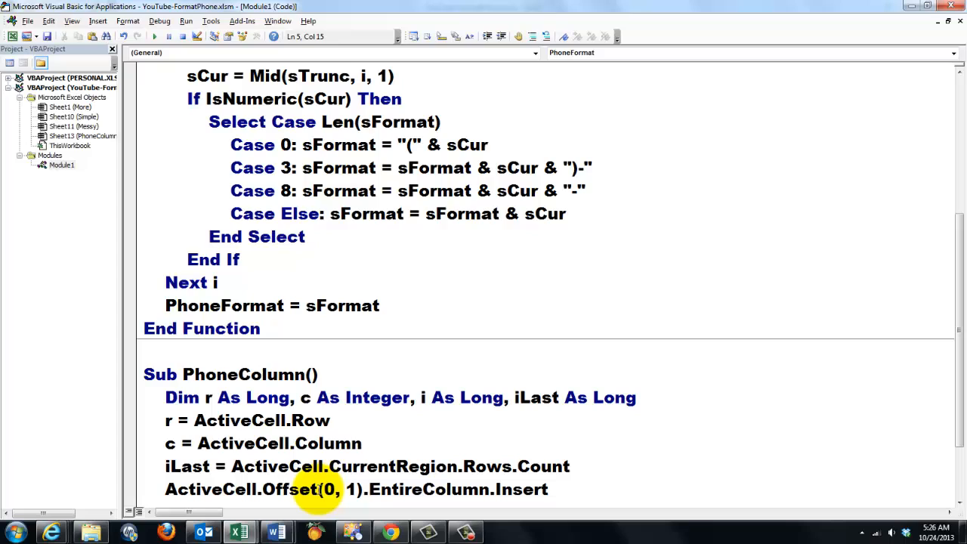
# Highlight PhoneColumn's Offset insert line and formula range, then return to the workbook.
pyautogui.doubleClick(290, 488)
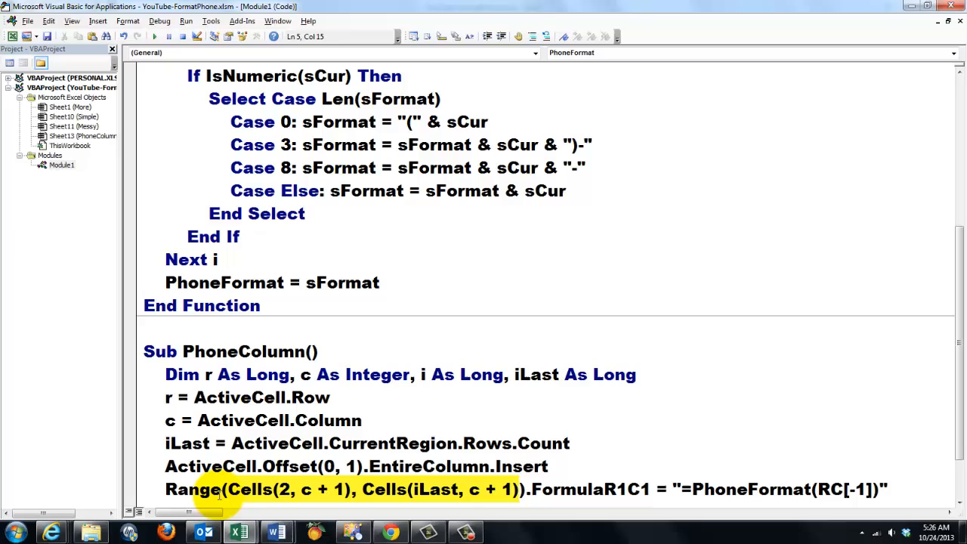
pyautogui.moveTo(219, 489); pyautogui.dragTo(517, 488)
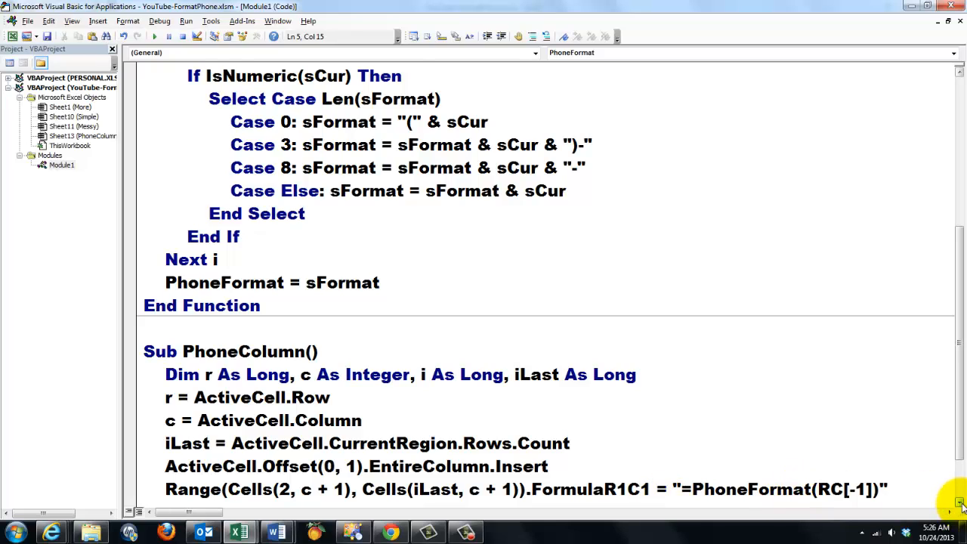
pyautogui.doubleClick(785, 488)
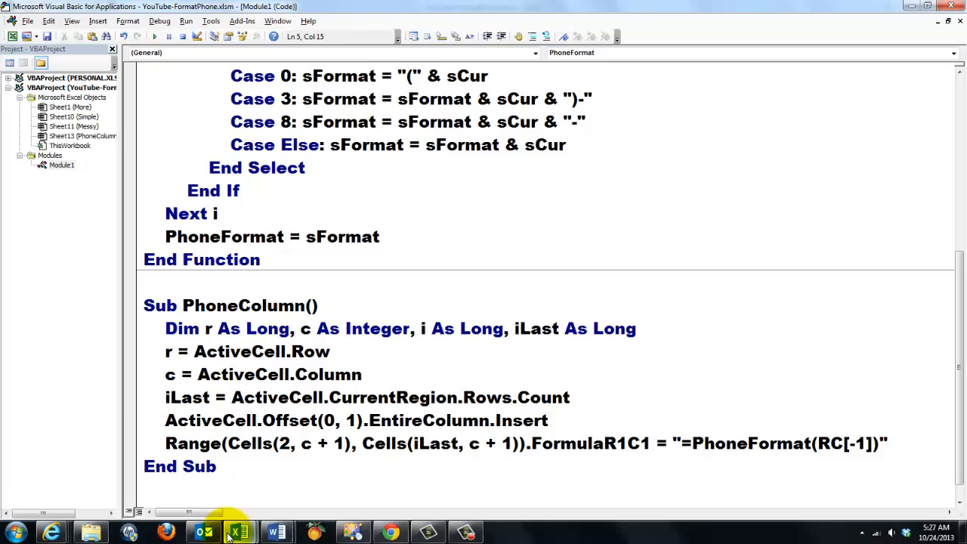
pyautogui.press('alt+tab')
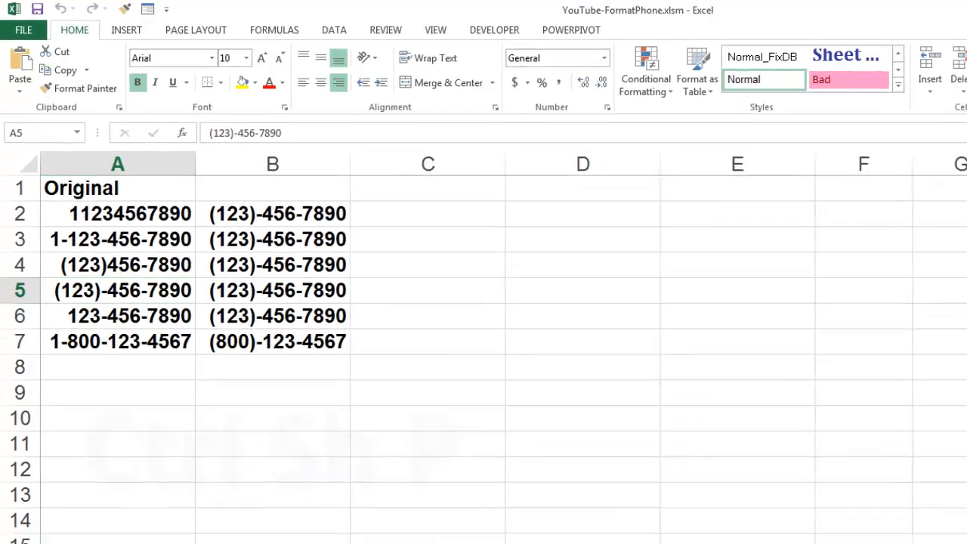
# Go to the More sheet listing further Excel books and genesispc.com.
pyautogui.click(221, 497)
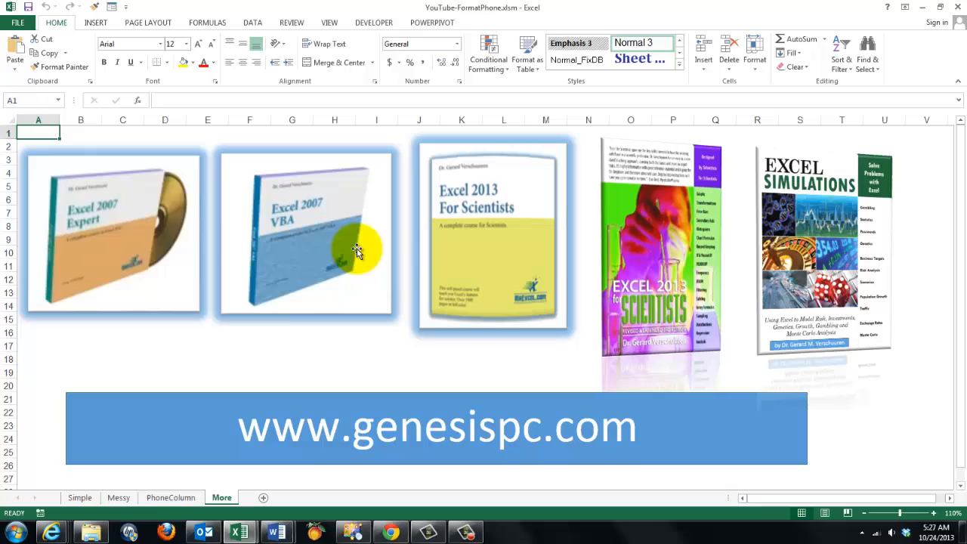
pyautogui.moveTo(495, 251)
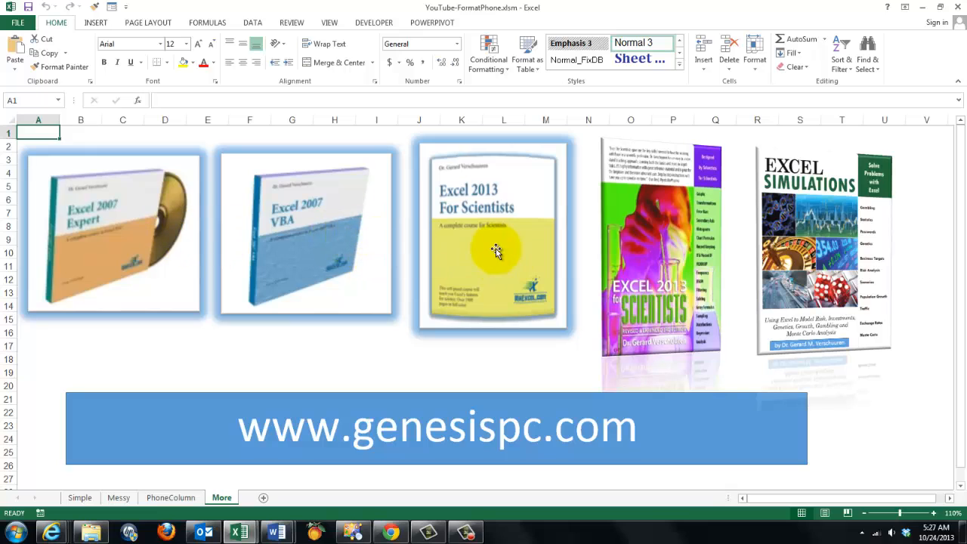